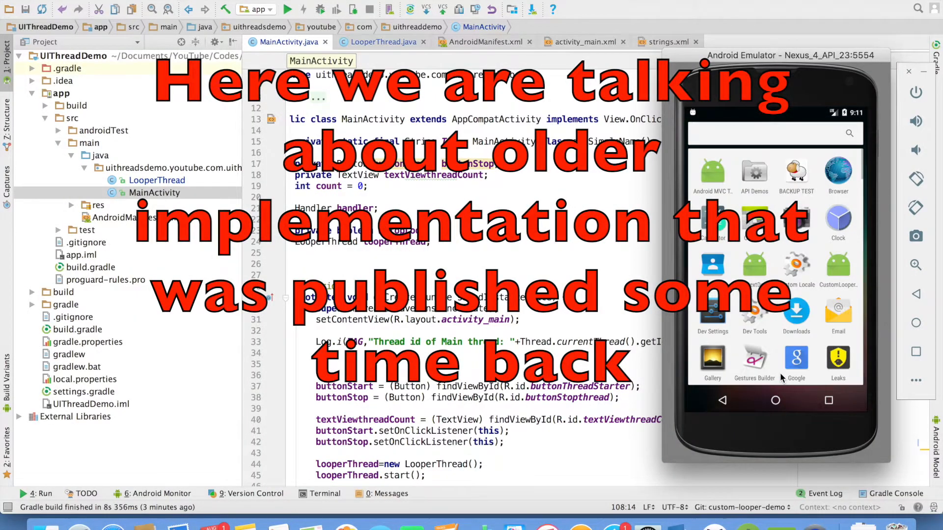
pyautogui.moveTo(830, 278)
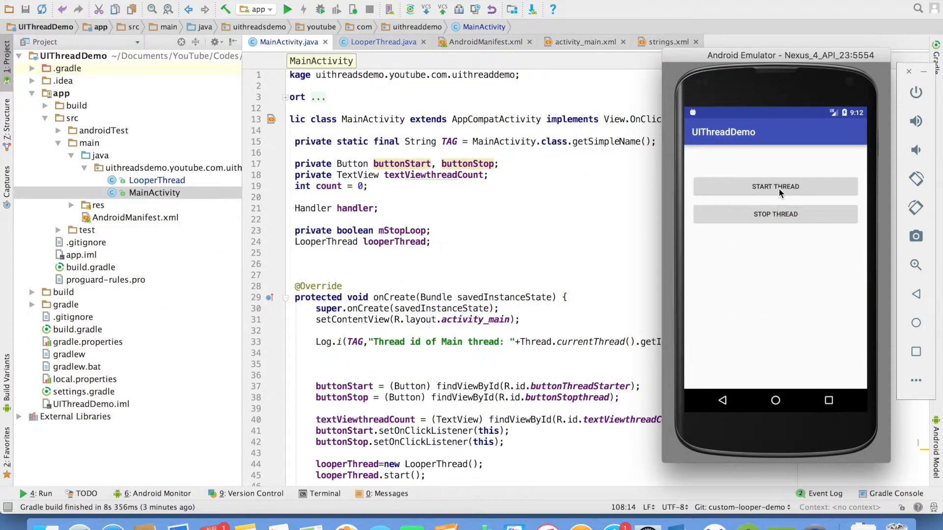
# Start the counter thread in the running UIThreadDemo app.
pyautogui.click(775, 187)
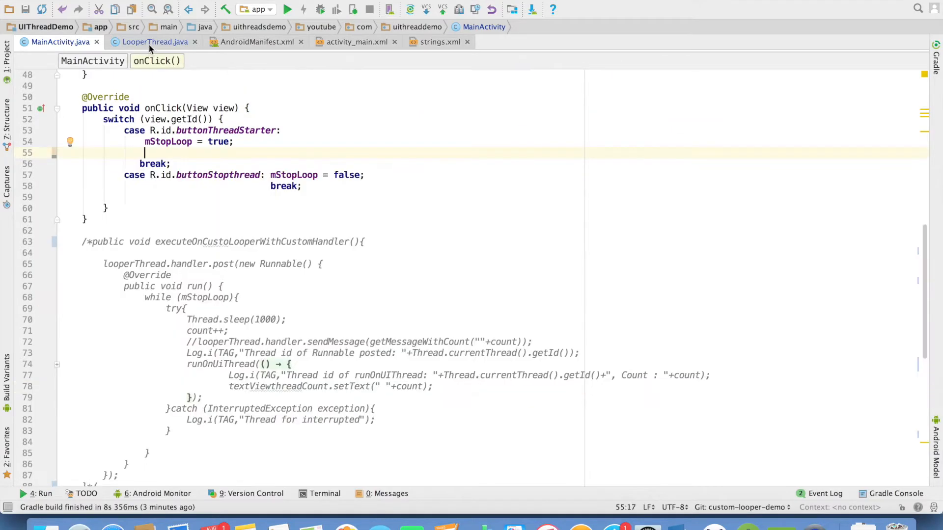
# Declare a Handler handler field in LooperThread and instantiate it with new inside run().
pyautogui.click(149, 41)
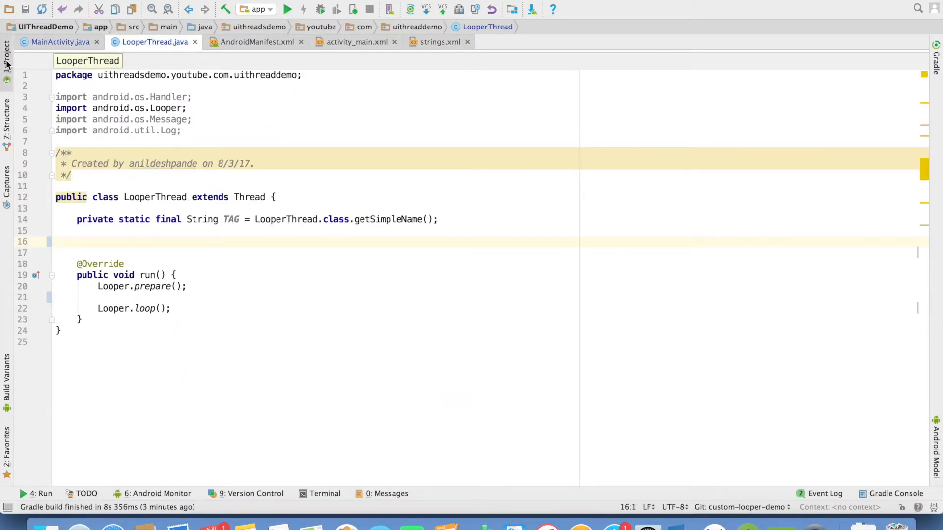
pyautogui.click(7, 58)
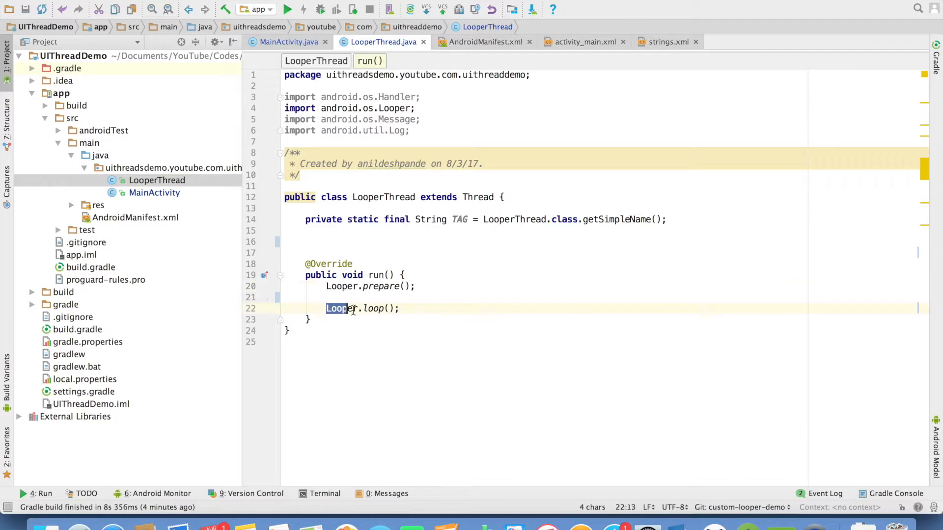
pyautogui.click(436, 230)
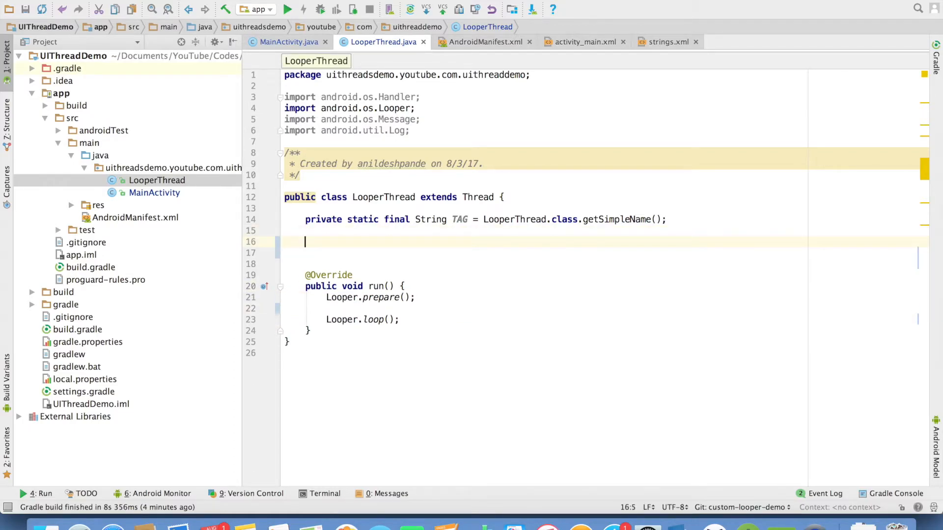
pyautogui.write('Handler handler;')
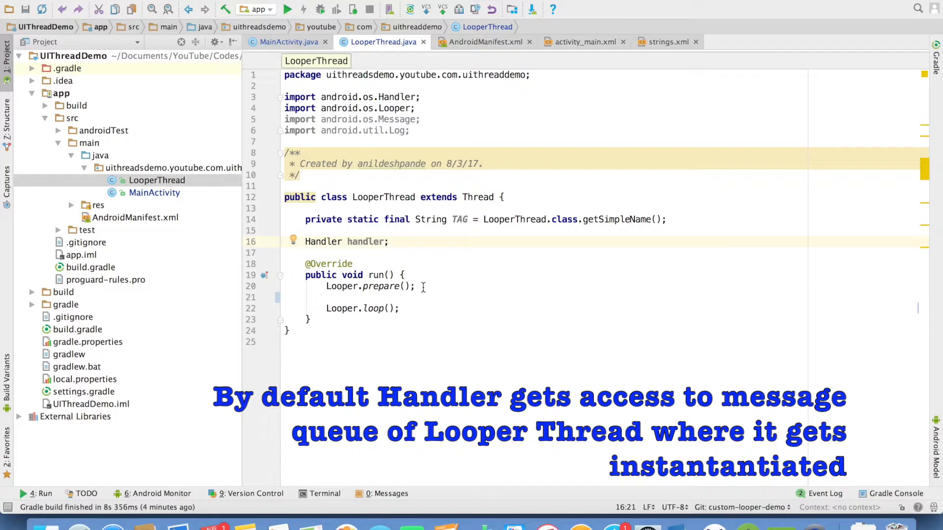
pyautogui.click(389, 242)
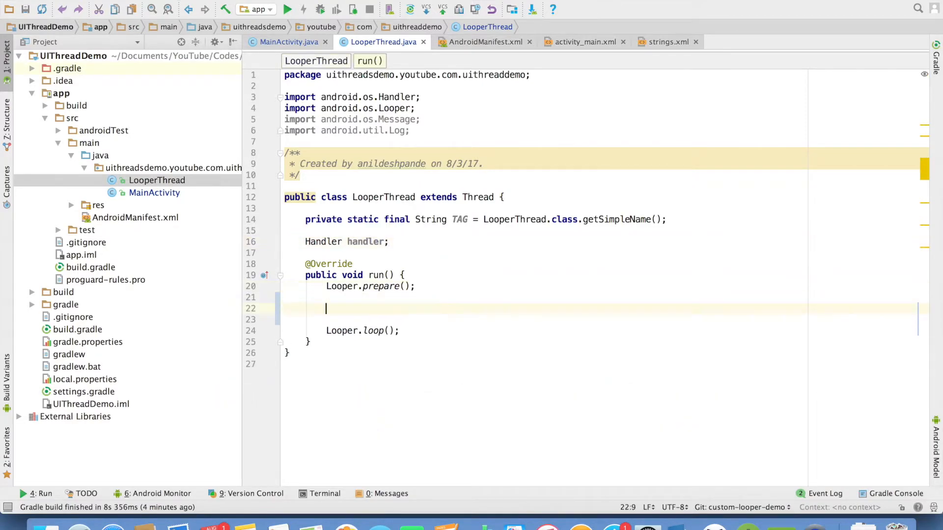
pyautogui.write('handler=new Handler(){')
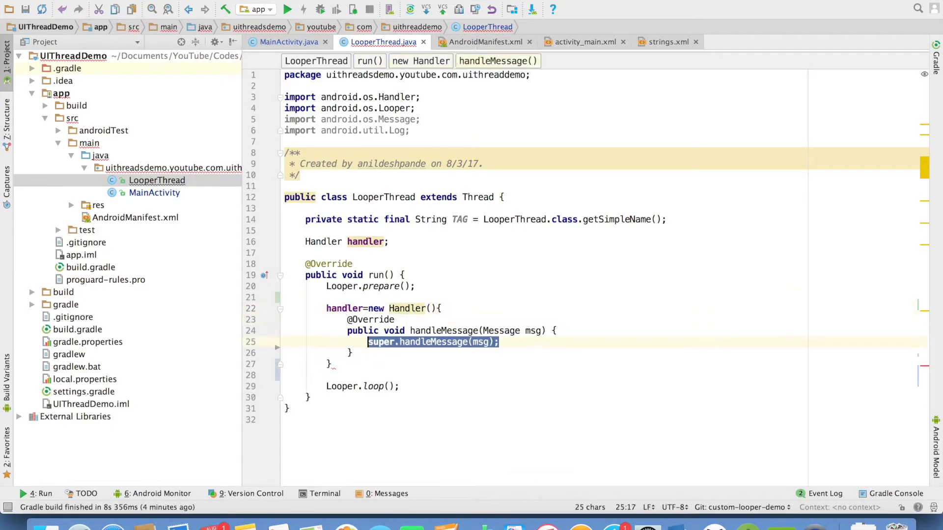
# Add a Log.i in handleMessage printing Thread.currentThread().getId() and the message count.
pyautogui.click(353, 353)
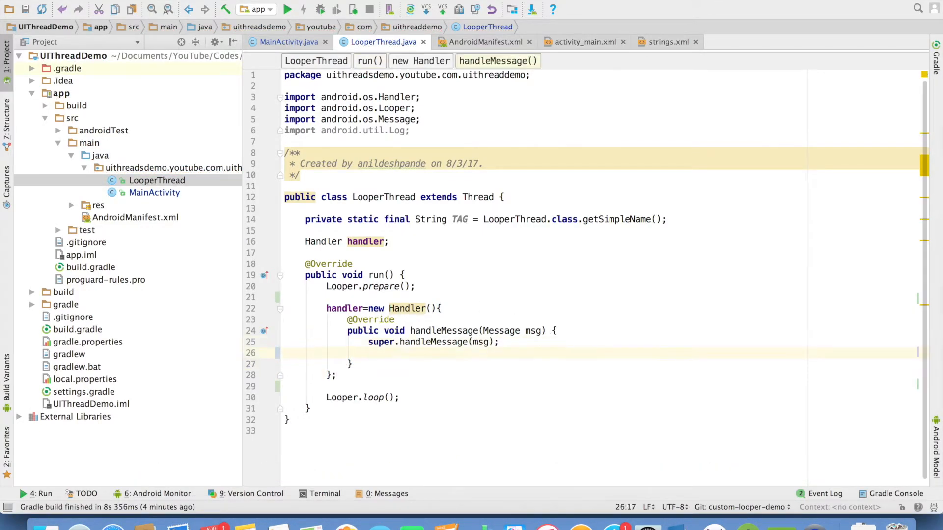
pyautogui.click(367, 352)
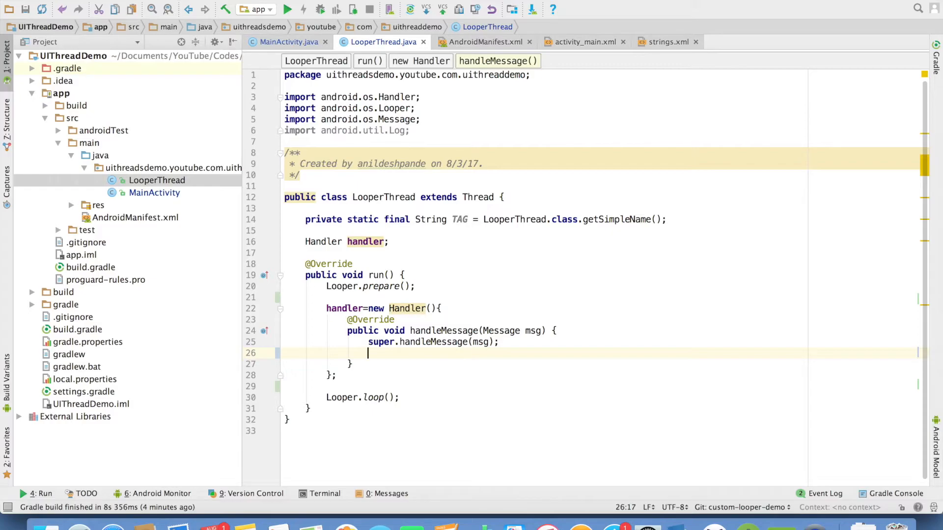
pyautogui.write('Log.i(TAG,"Thread id:')
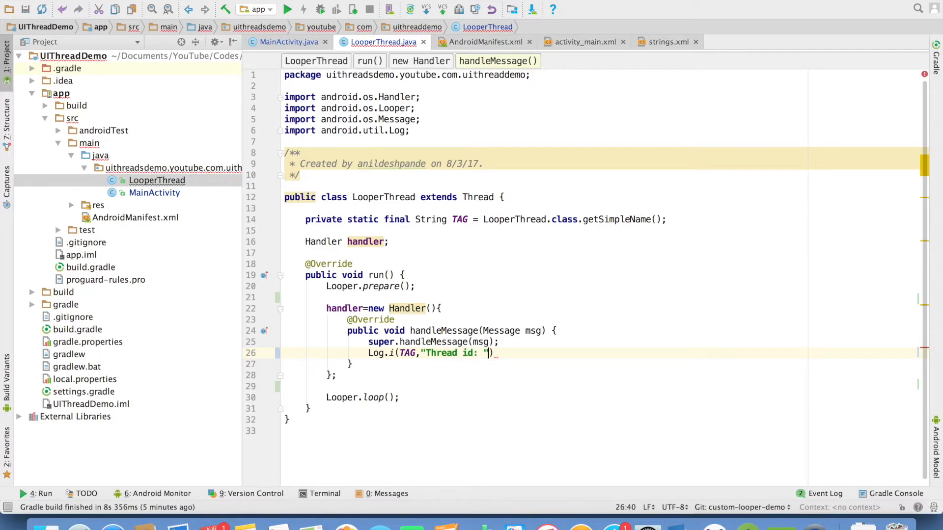
pyautogui.write('+')
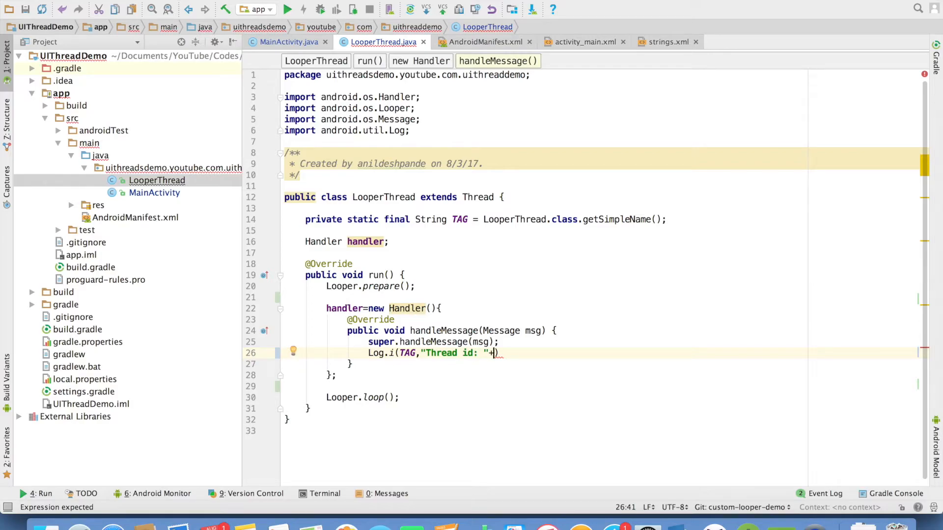
pyautogui.write('Thread.currentThread().getId())')
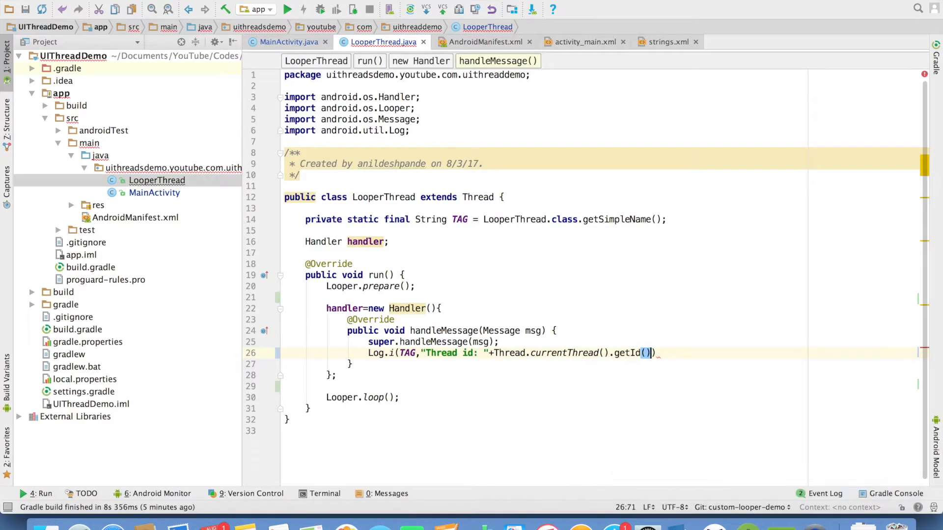
pyautogui.write('+", "')
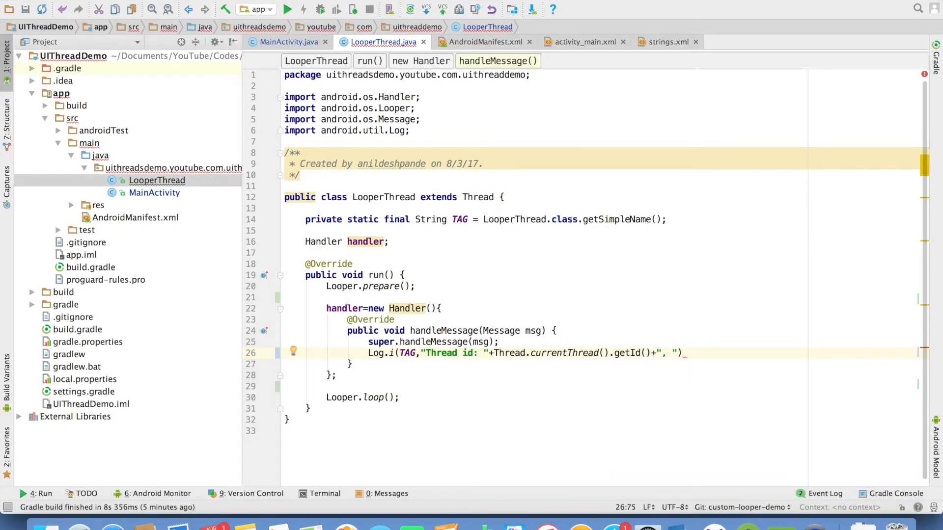
pyautogui.write('Count:')
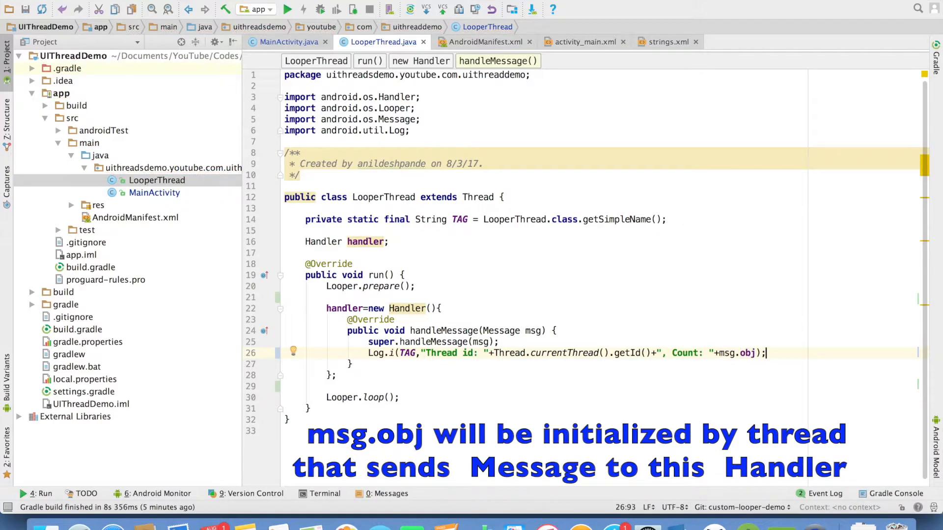
pyautogui.click(287, 41)
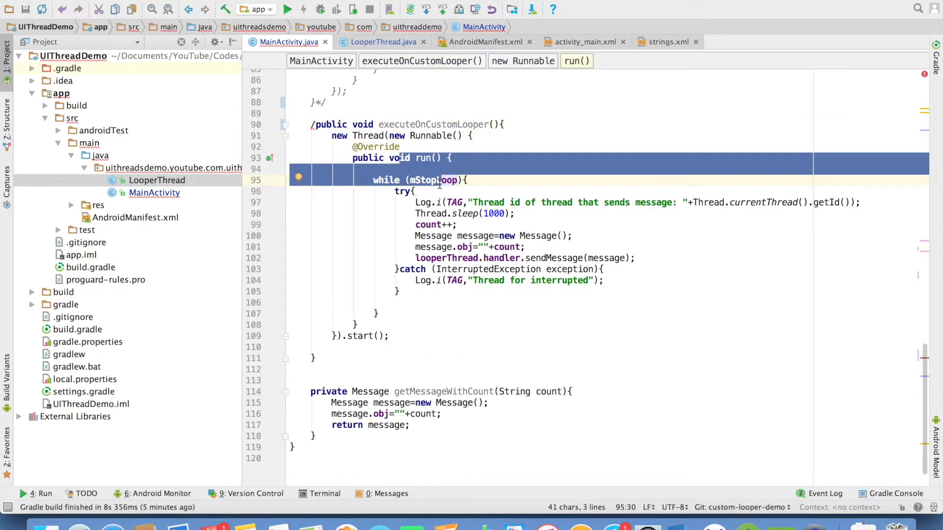
pyautogui.click(414, 213)
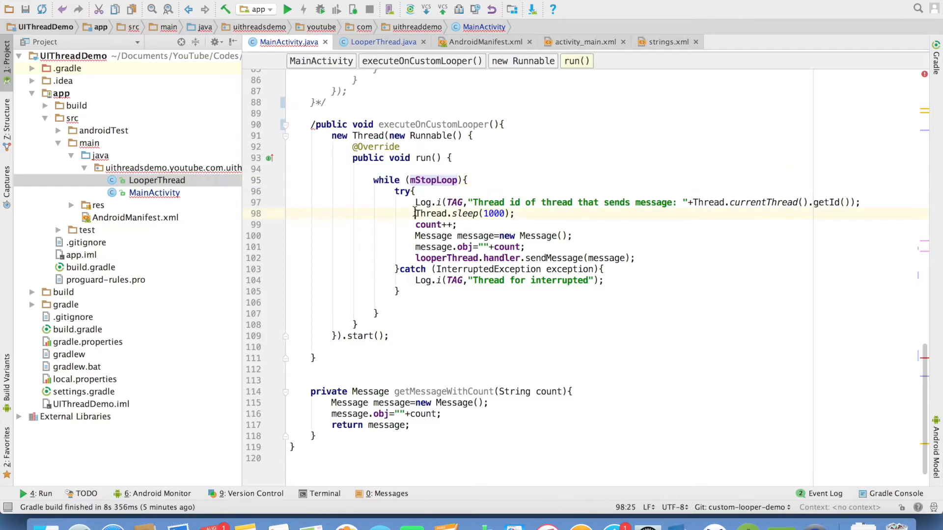
pyautogui.doubleClick(462, 213)
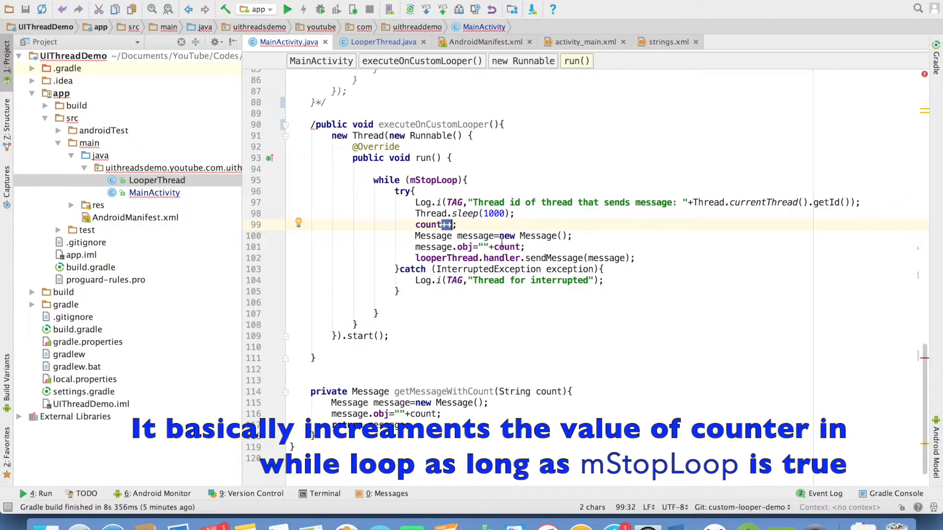
pyautogui.doubleClick(475, 236)
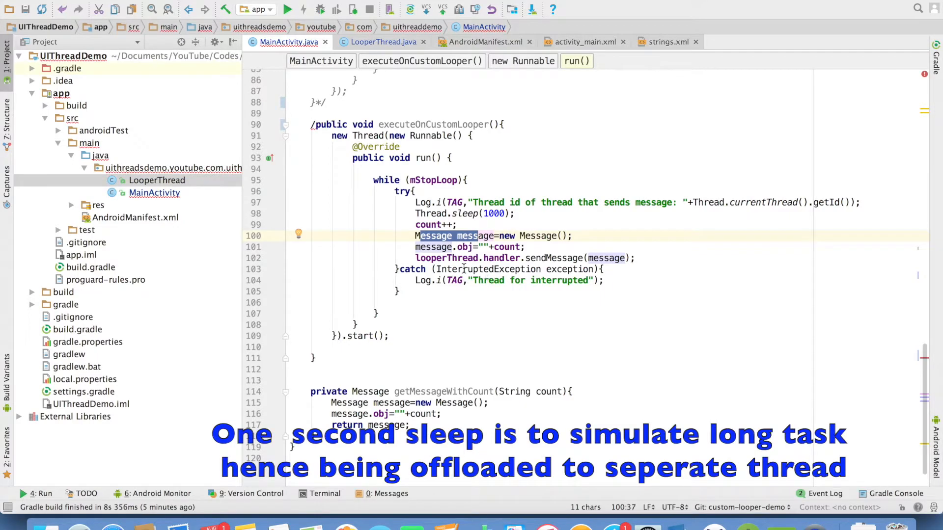
pyautogui.click(499, 259)
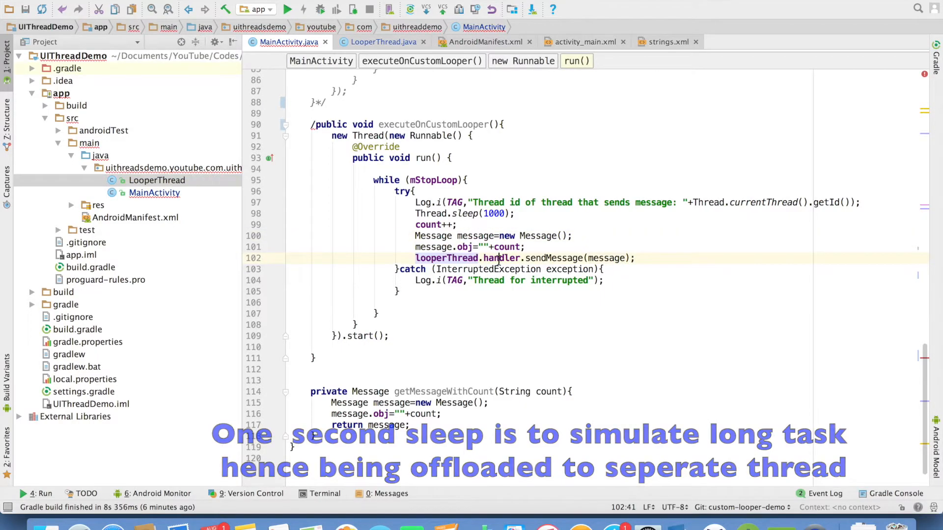
pyautogui.doubleClick(551, 258)
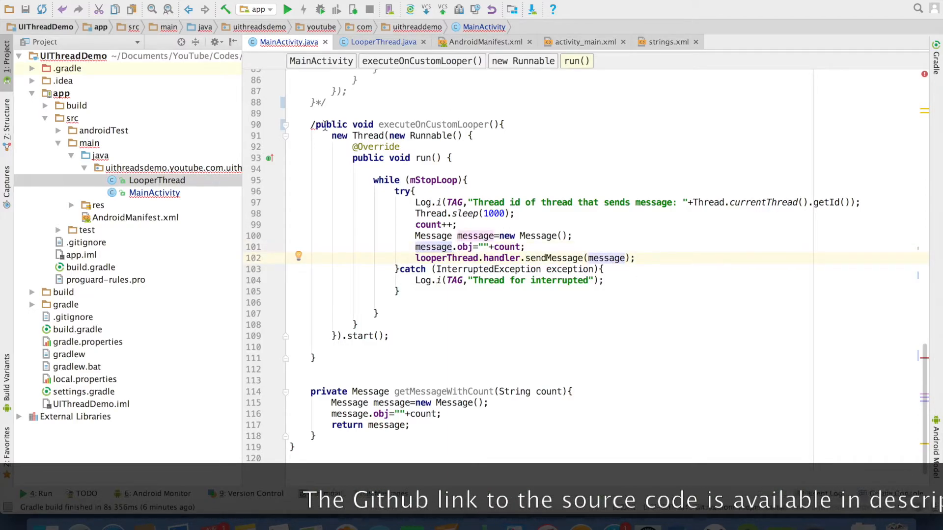
pyautogui.click(313, 124)
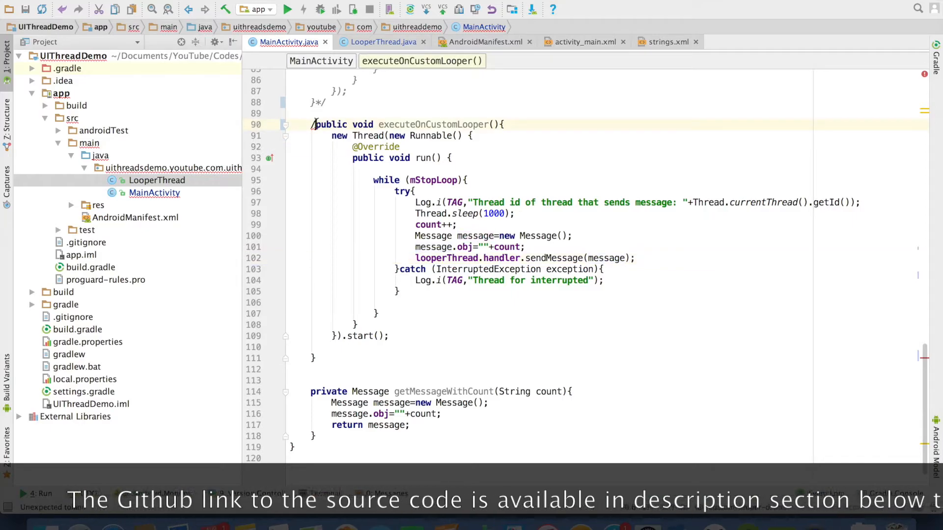
pyautogui.doubleClick(427, 125)
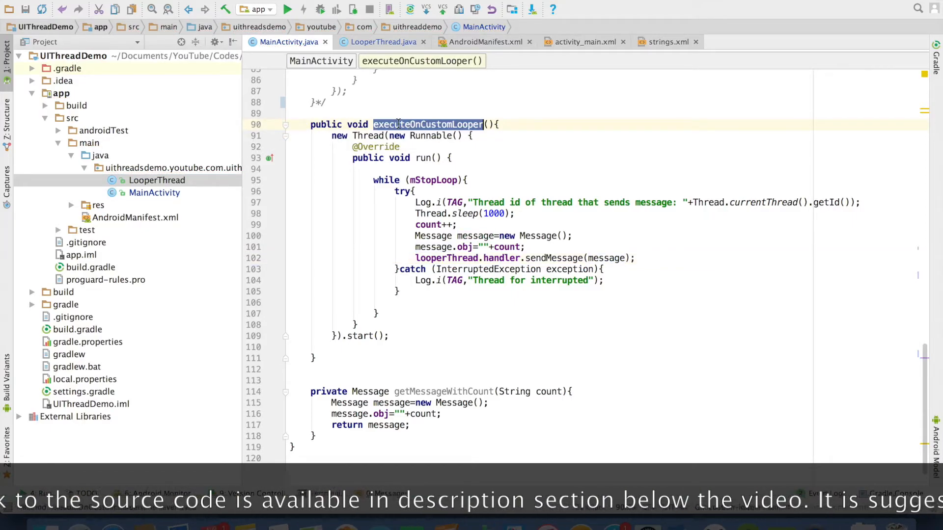
pyautogui.scroll(3)
pyautogui.write('executeOnCustomLooper();')
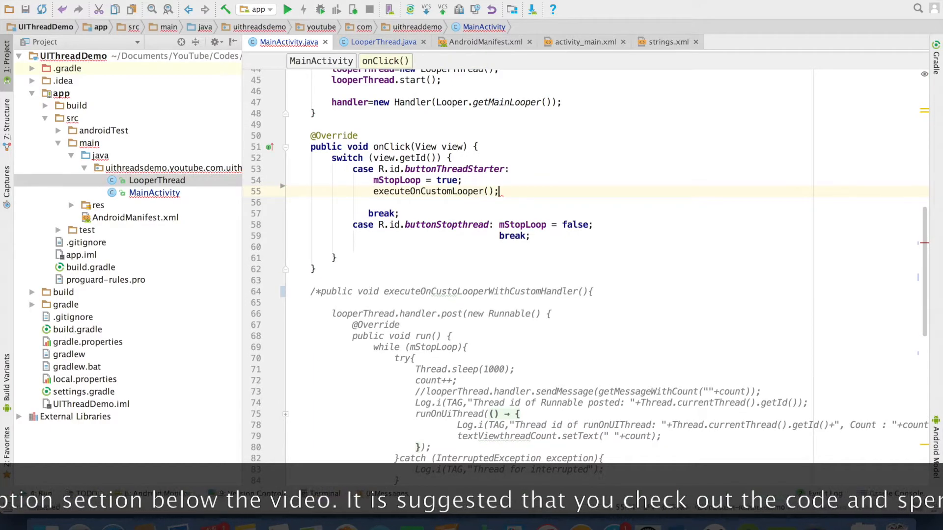
pyautogui.doubleClick(522, 224)
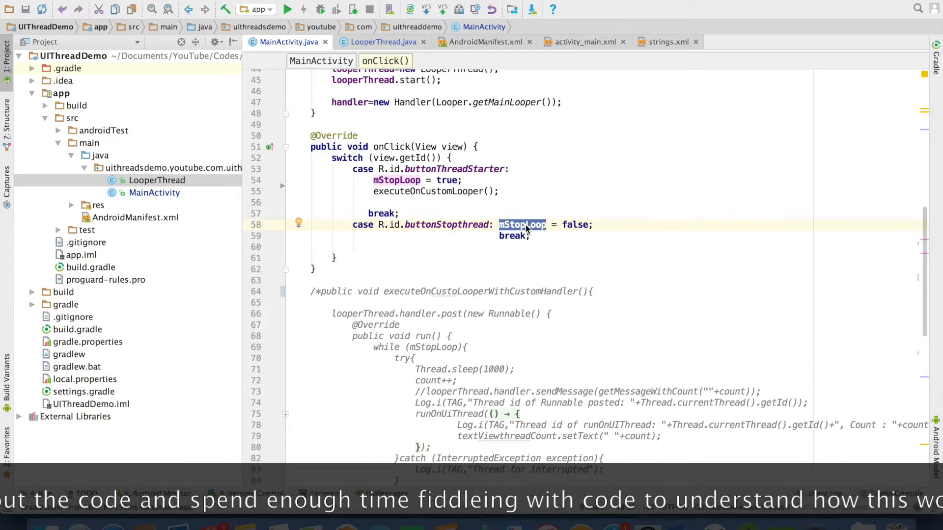
pyautogui.scroll(3)
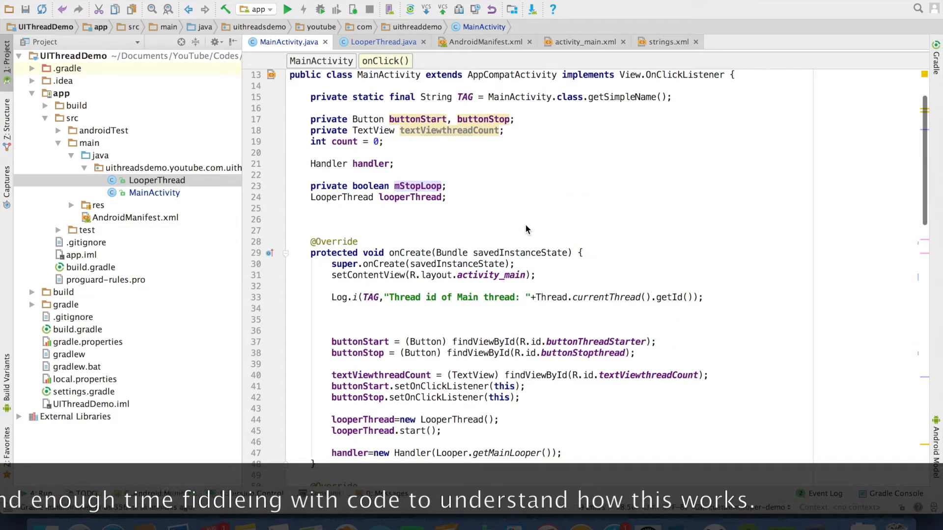
pyautogui.doubleClick(411, 197)
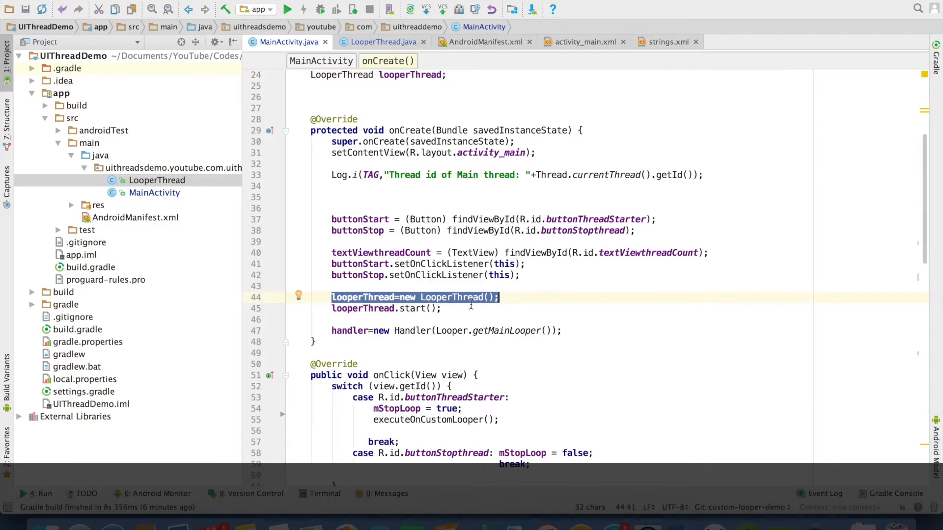
pyautogui.click(442, 309)
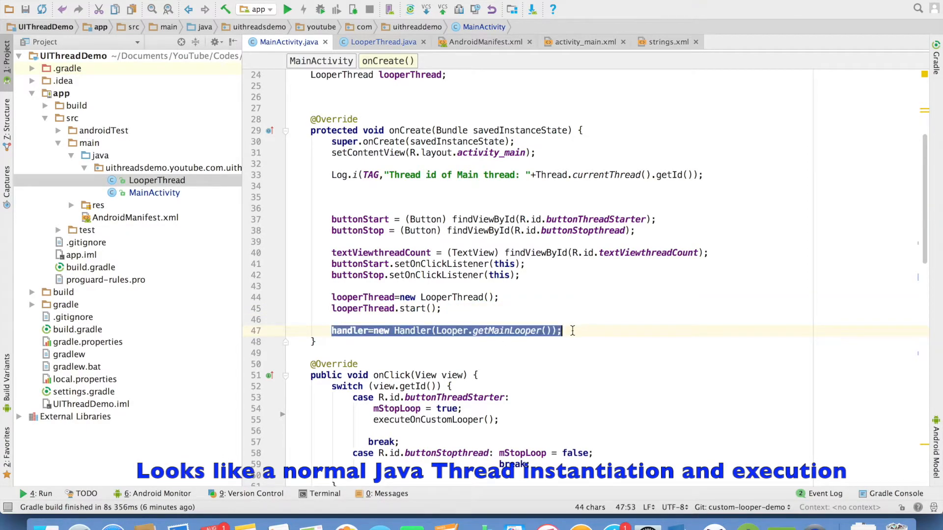
pyautogui.scroll(-3)
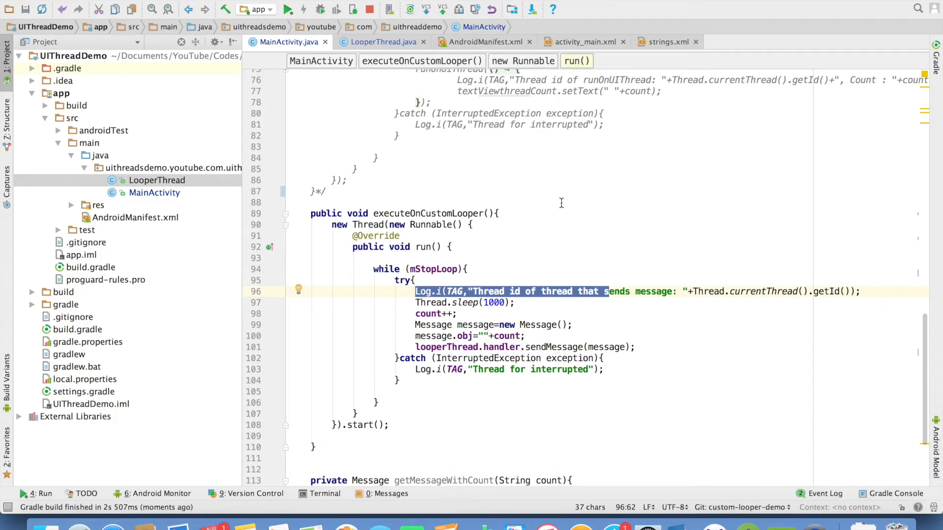
pyautogui.scroll(3)
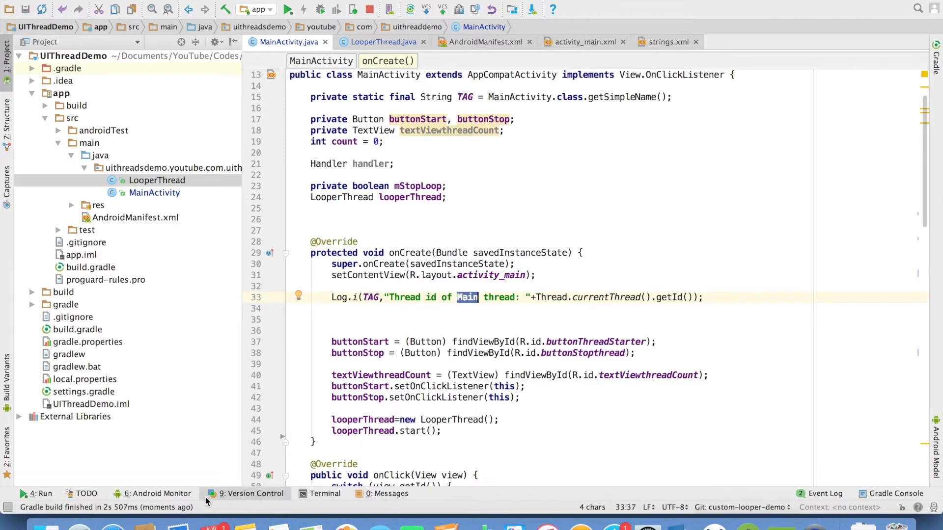
# Start the counter thread and watch logcat show the sender's messages counted by LooperThread.
pyautogui.click(157, 493)
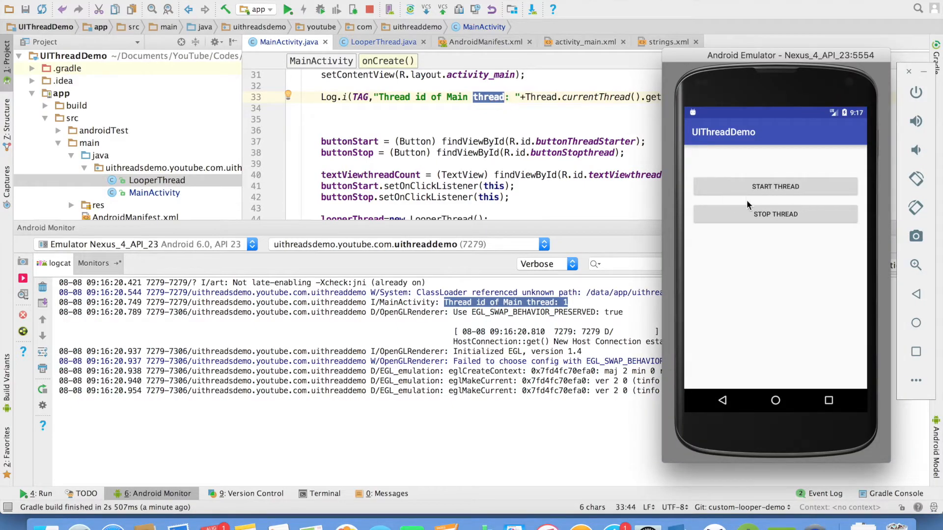
pyautogui.click(775, 187)
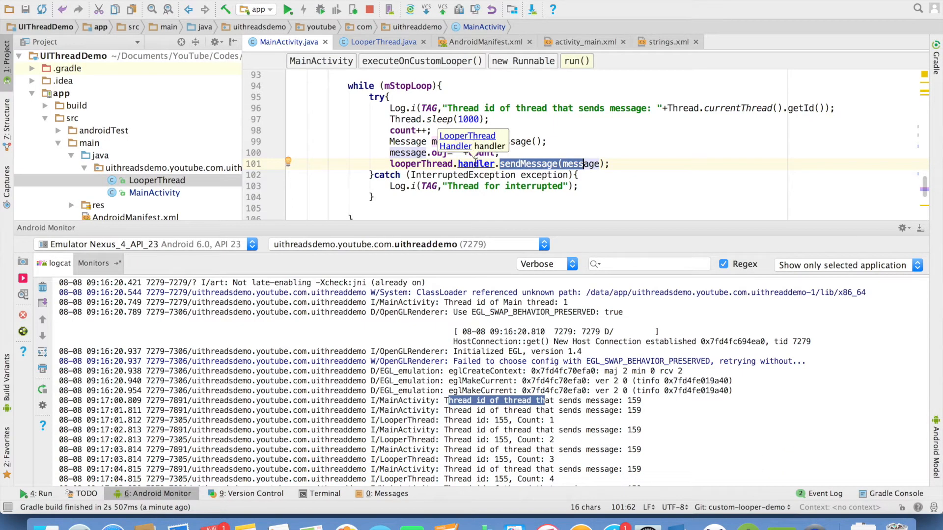
pyautogui.click(382, 41)
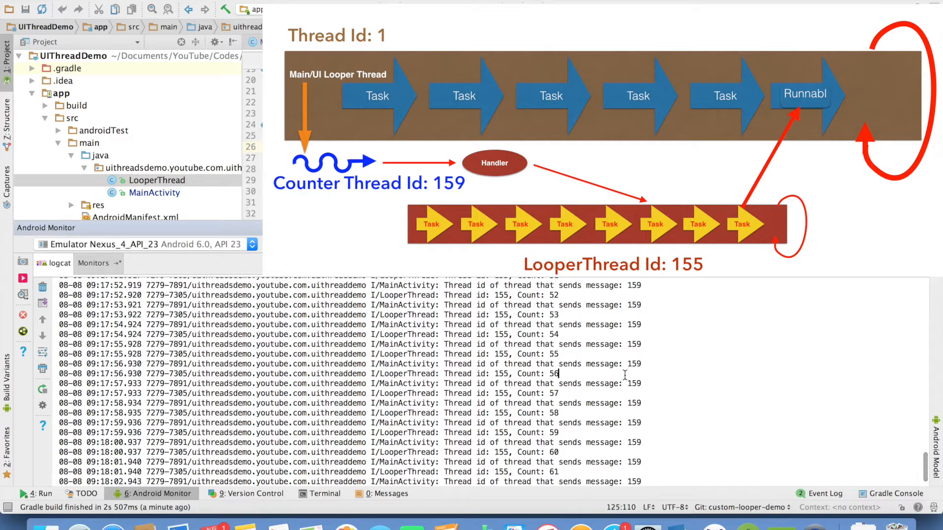
pyautogui.scroll(3)
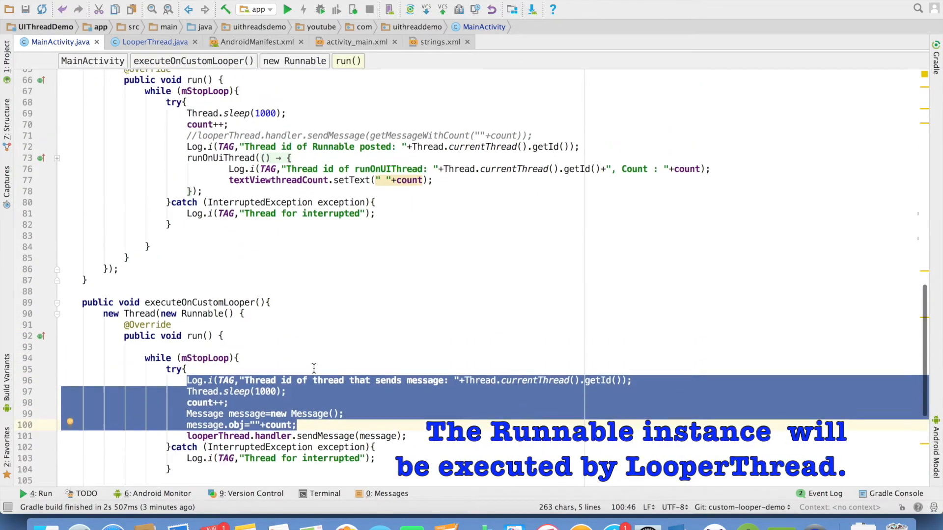
# Scroll MainActivity to executeOnCustoLooperWithCustomHandler and select its name.
pyautogui.scroll(3)
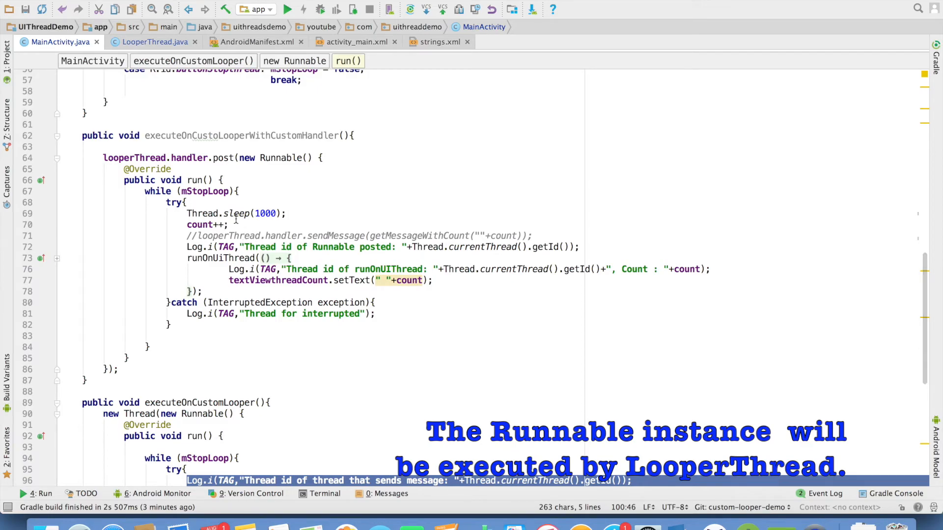
pyautogui.doubleClick(265, 213)
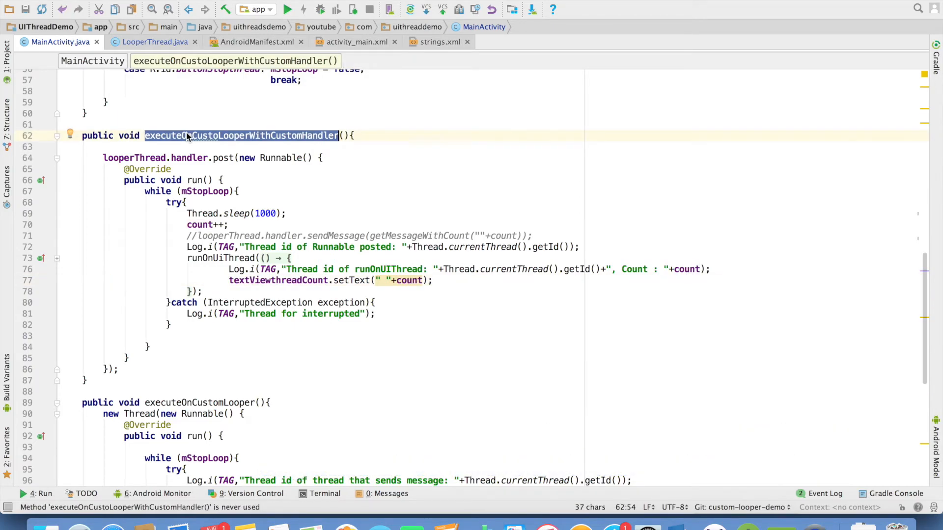
pyautogui.scroll(3)
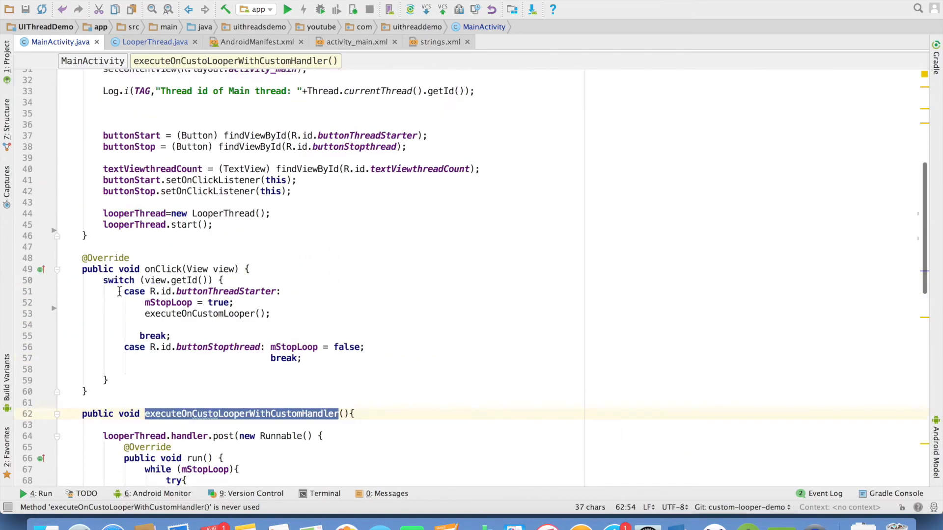
# Run the app on the Nexus 4 emulator and start the counter thread.
pyautogui.click(288, 9)
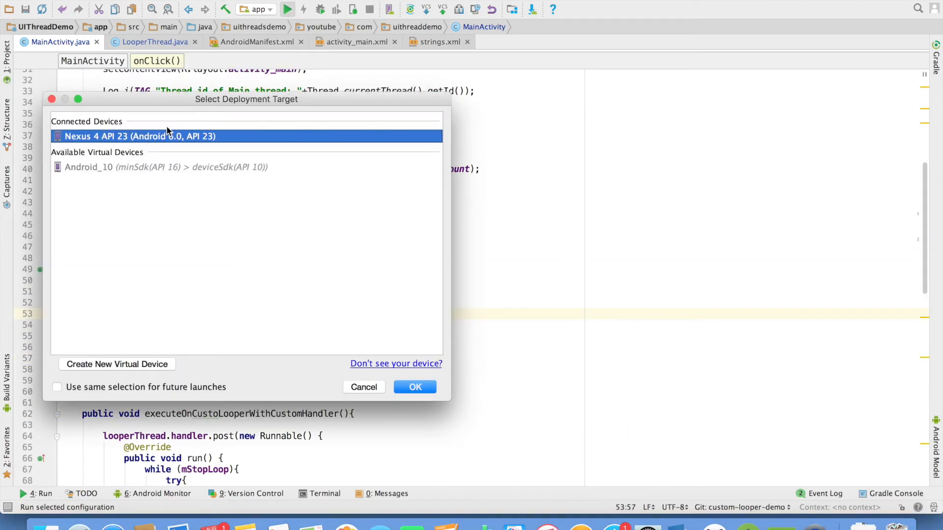
pyautogui.click(415, 386)
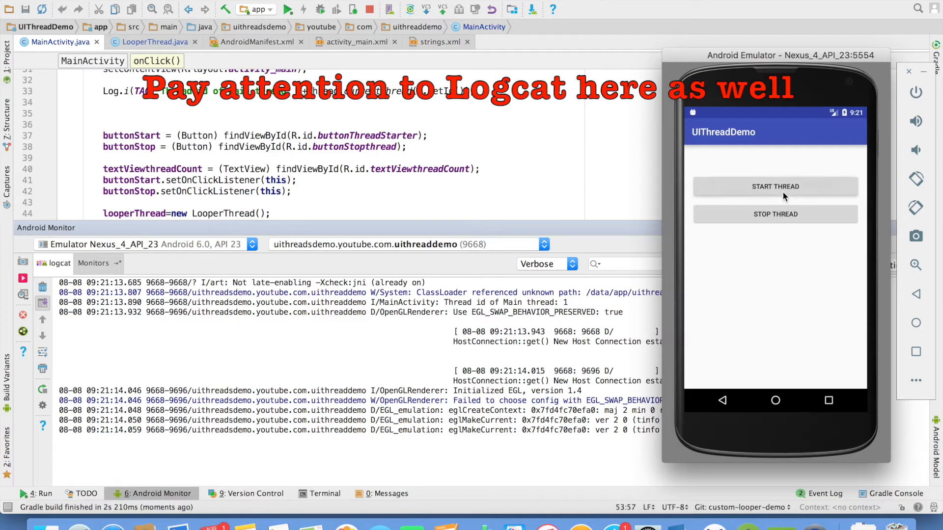
pyautogui.click(774, 187)
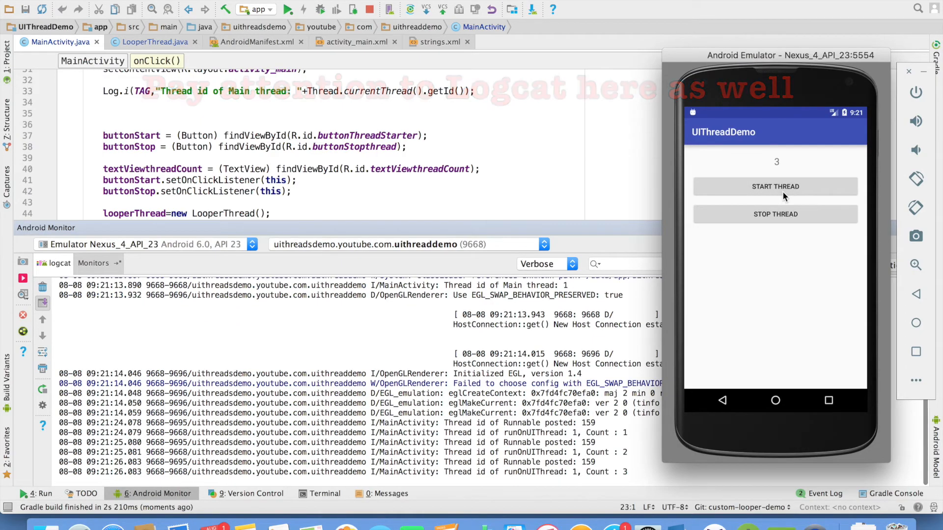
# Review LooperThread's handleMessage and MainActivity's Runnable-posting method.
pyautogui.click(149, 41)
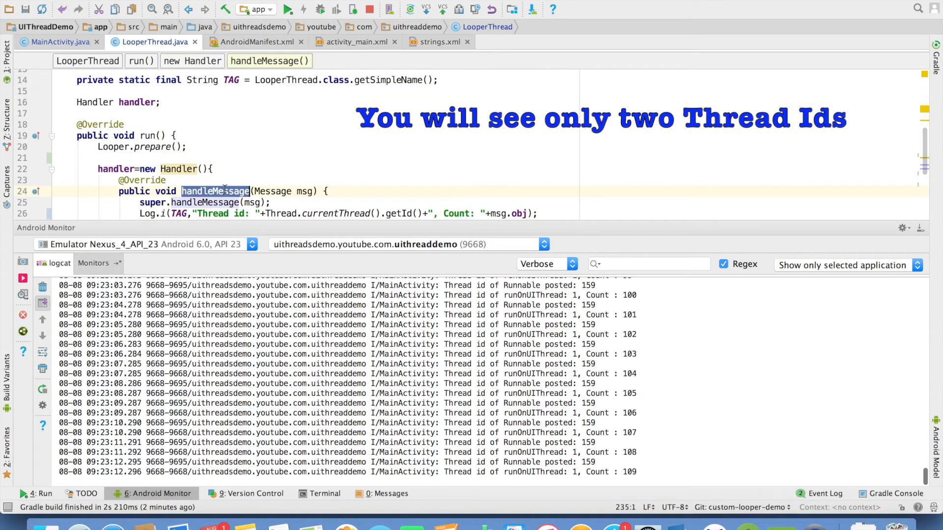
pyautogui.click(57, 42)
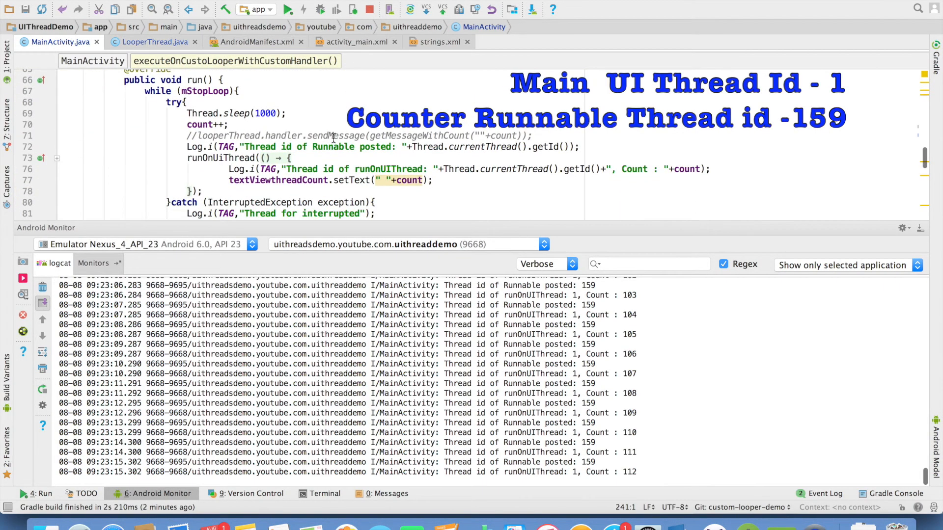